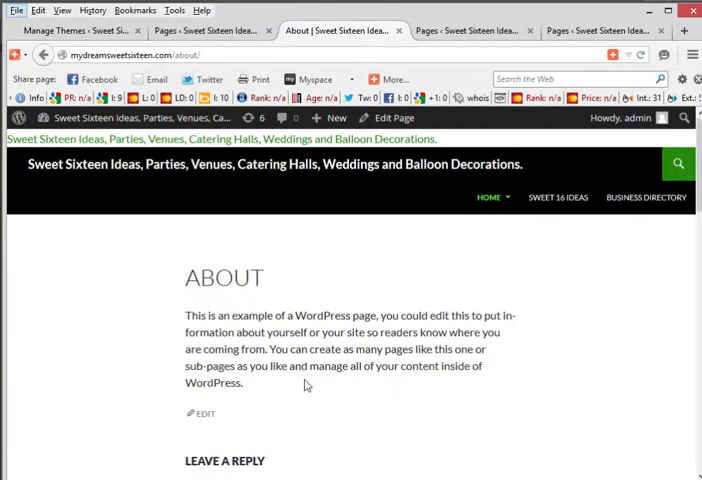
Browse the About, Home and Sweet 16 Ideas pages, each still showing the Leave a Reply box.
{"action": "left_click", "coordinate": [16, 10]}
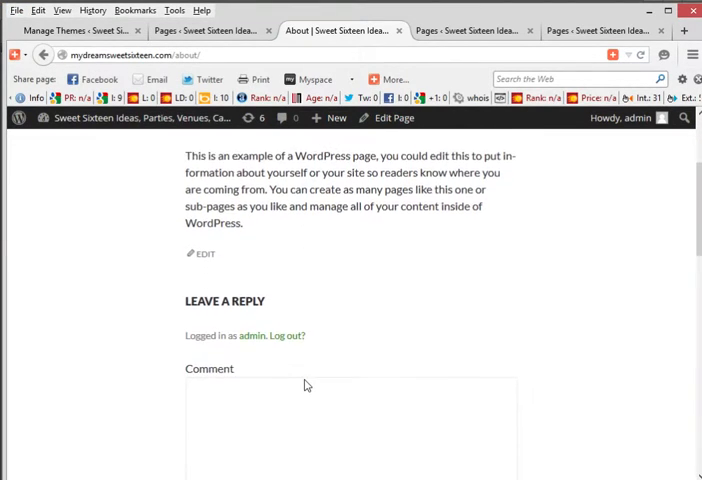
{"action": "scroll", "scroll_direction": "down", "scroll_amount": 3}
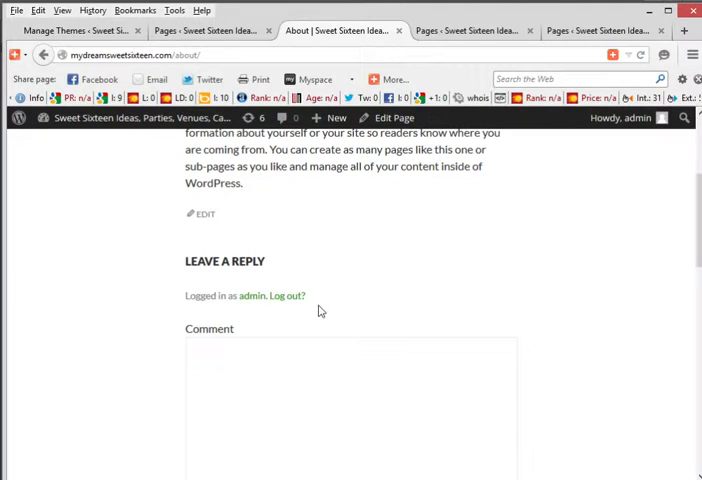
{"action": "left_click", "coordinate": [220, 358]}
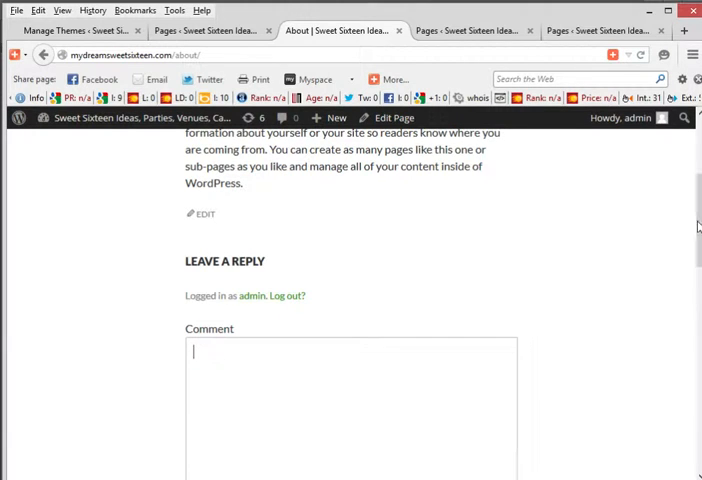
{"action": "scroll", "scroll_direction": "up", "scroll_amount": 3}
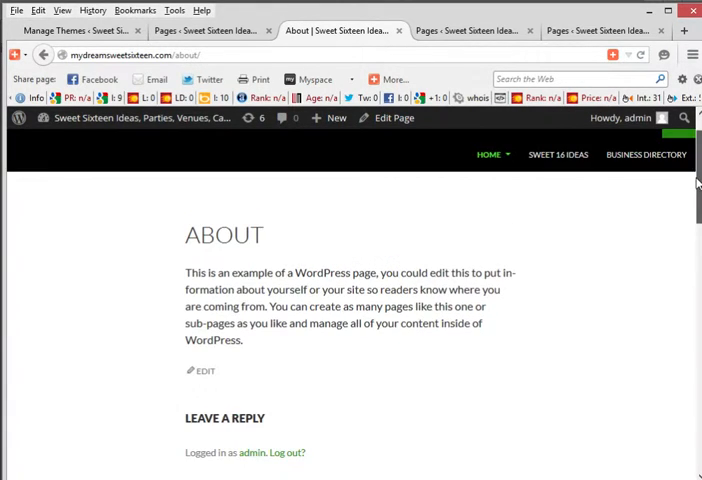
{"action": "mouse_move", "coordinate": [488, 154]}
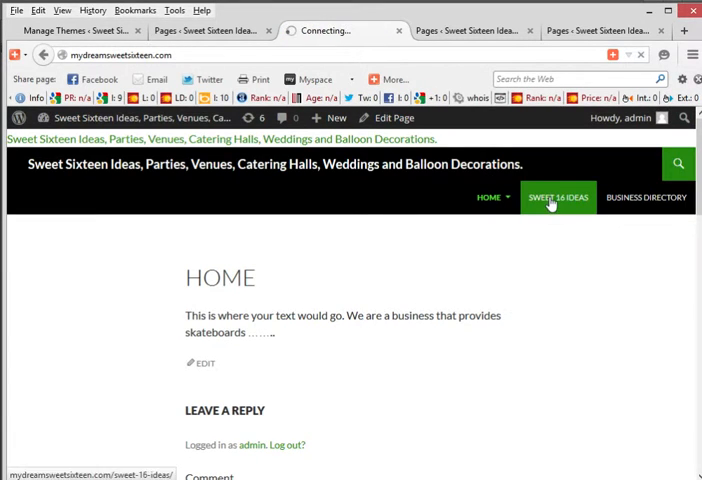
{"action": "left_click", "coordinate": [556, 196]}
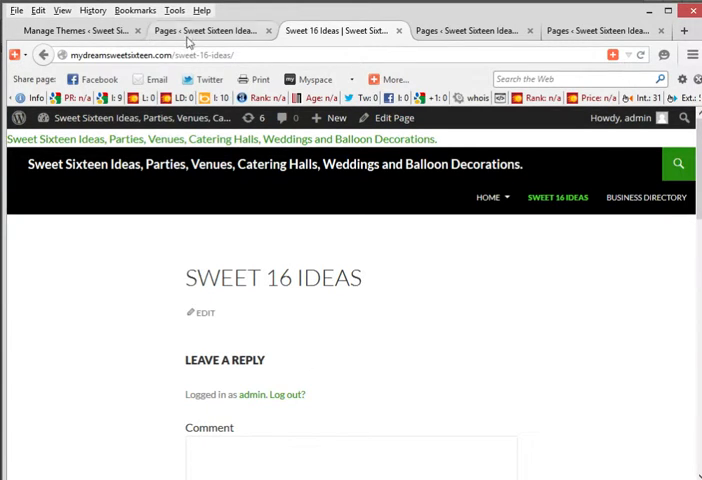
In the admin Pages list, select every page and choose Edit from Bulk Actions.
{"action": "left_click", "coordinate": [200, 32]}
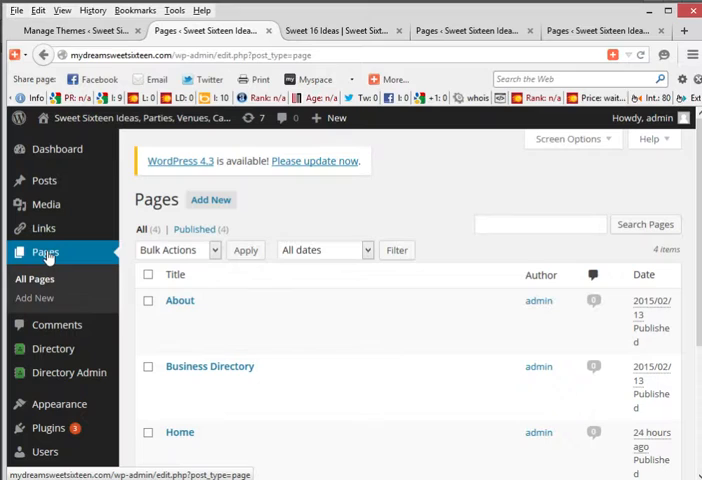
{"action": "mouse_move", "coordinate": [210, 366]}
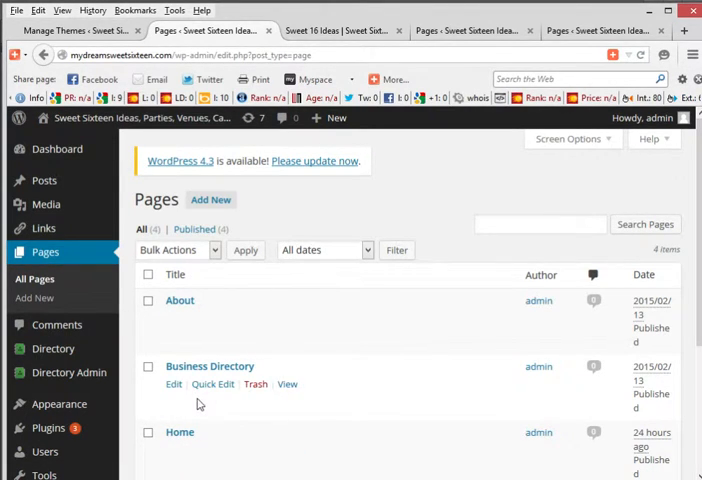
{"action": "left_click", "coordinate": [174, 274]}
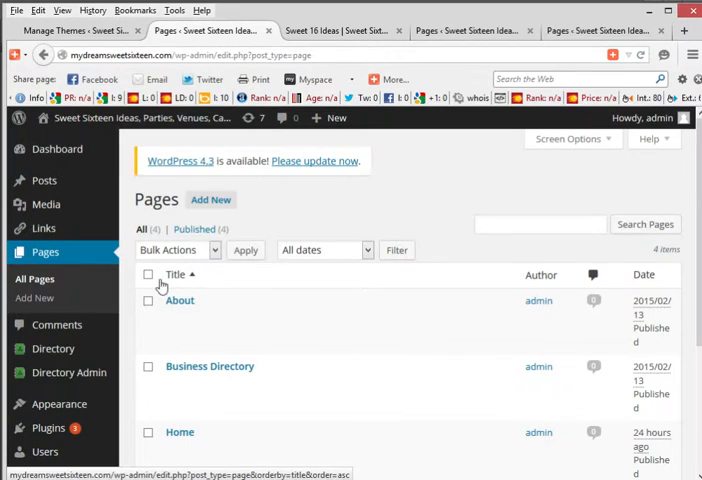
{"action": "left_click", "coordinate": [148, 274]}
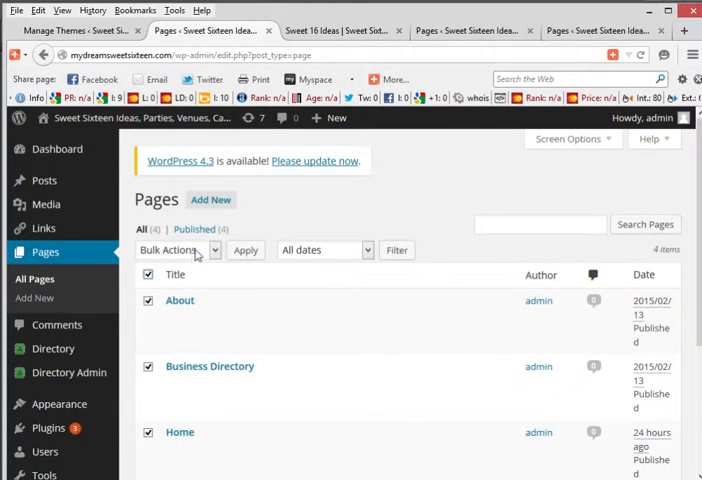
{"action": "left_click", "coordinate": [176, 250]}
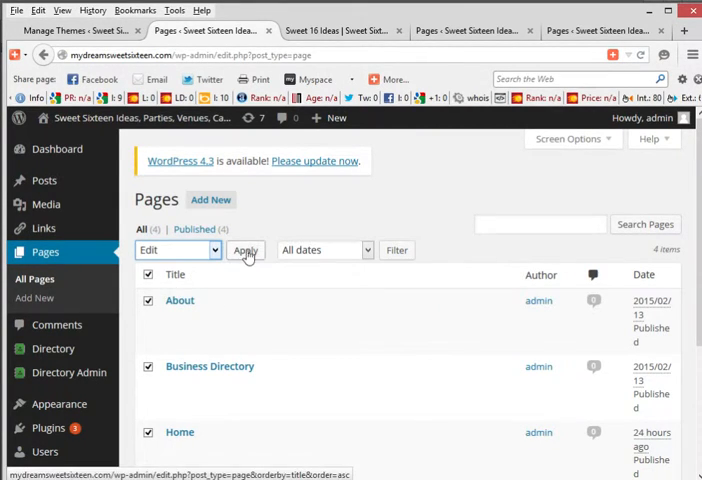
Apply bulk edit, set Comments to Do not allow, and update all pages.
{"action": "left_click", "coordinate": [244, 250]}
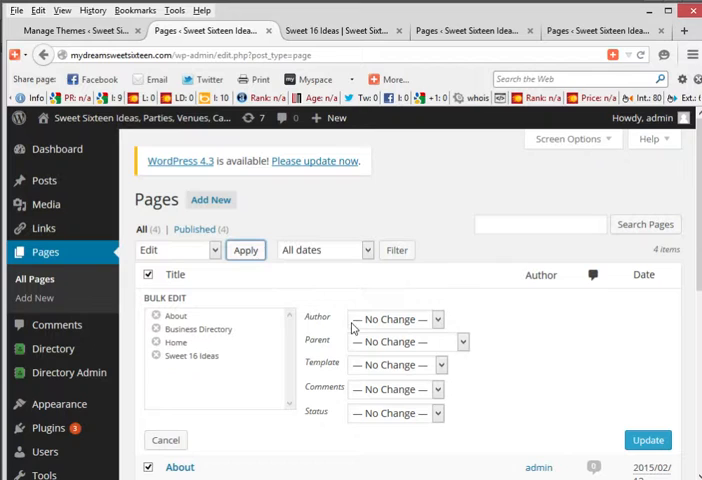
{"action": "mouse_move", "coordinate": [372, 316]}
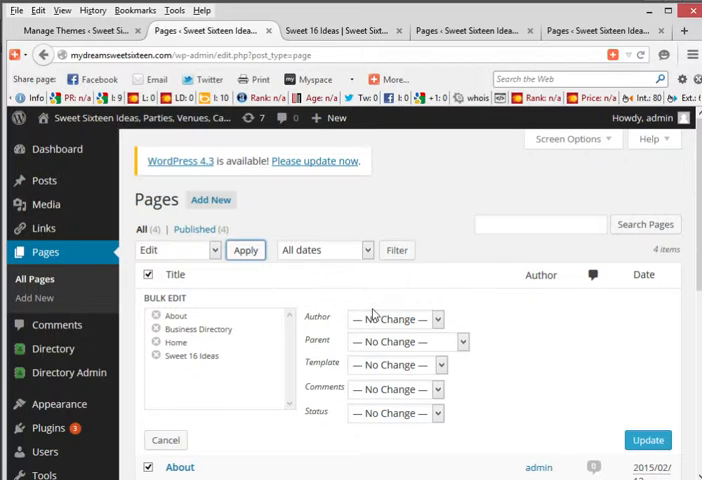
{"action": "mouse_move", "coordinate": [362, 388]}
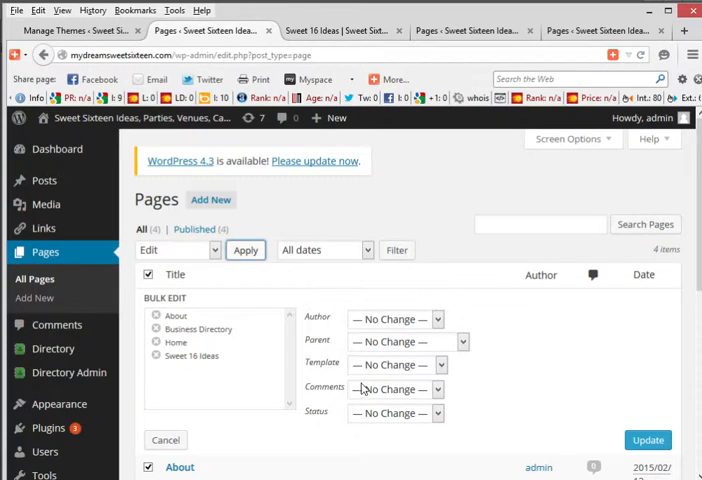
{"action": "left_click", "coordinate": [396, 388]}
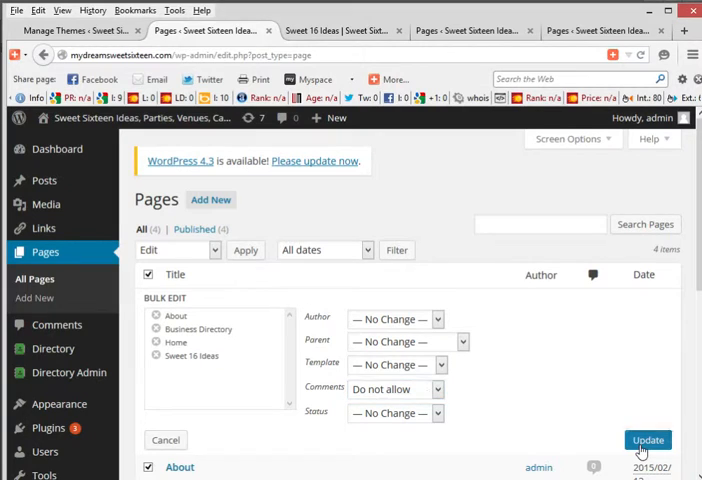
{"action": "left_click", "coordinate": [648, 440]}
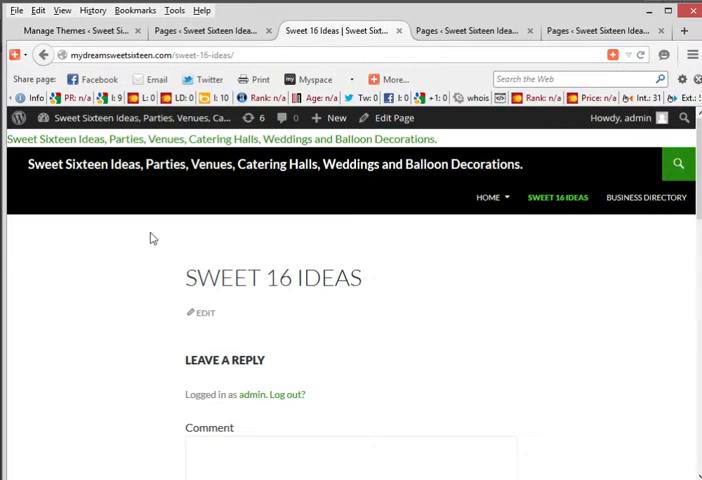
{"action": "mouse_move", "coordinate": [558, 196]}
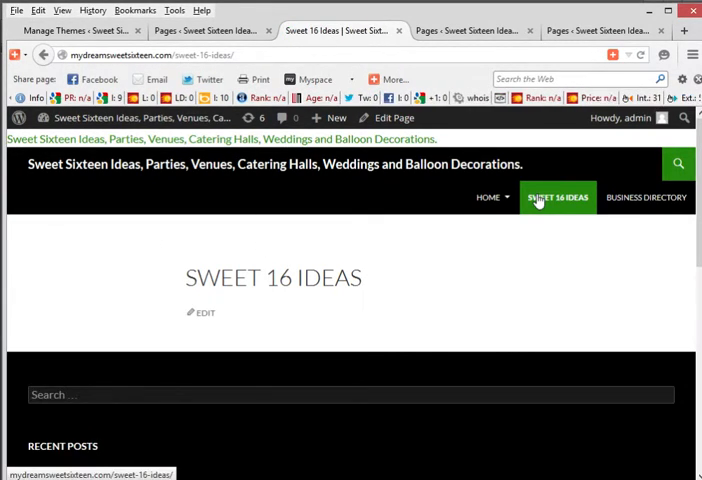
{"action": "mouse_move", "coordinate": [380, 336]}
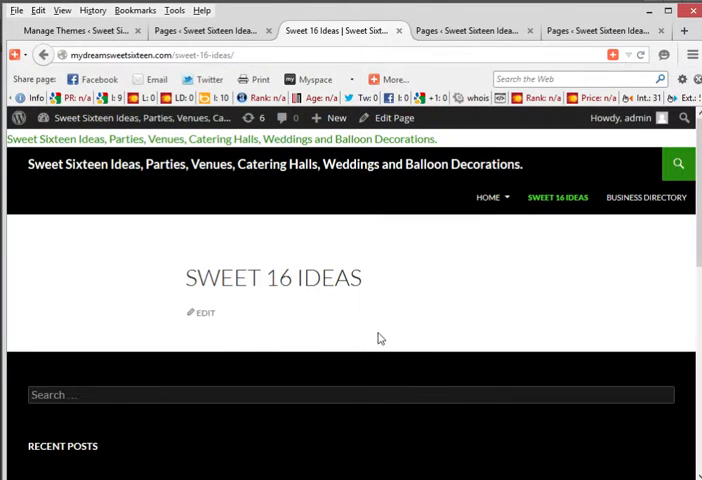
{"action": "mouse_move", "coordinate": [490, 196]}
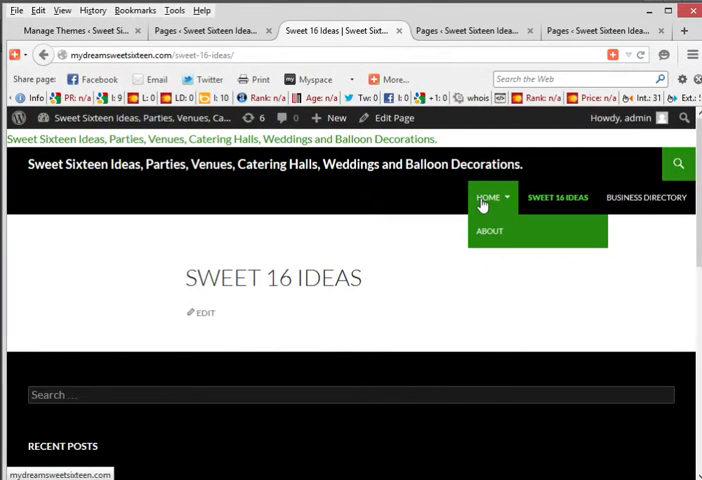
View the Home and Business Directory pages, verifying no Leave a Reply box appears.
{"action": "left_click", "coordinate": [488, 196]}
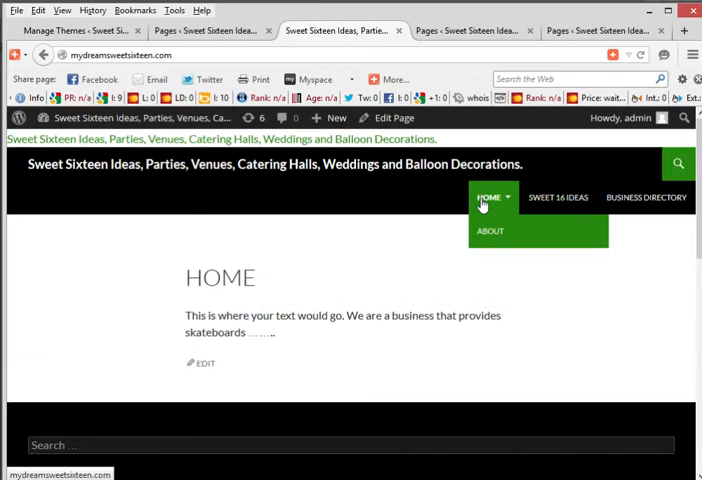
{"action": "mouse_move", "coordinate": [212, 328]}
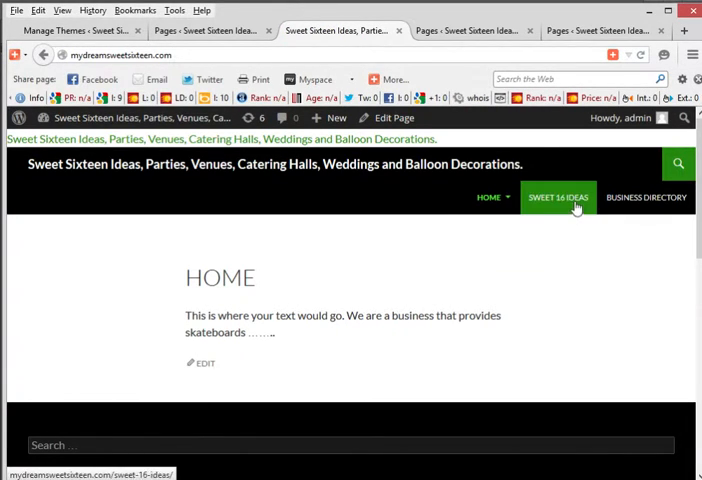
{"action": "left_click", "coordinate": [646, 196]}
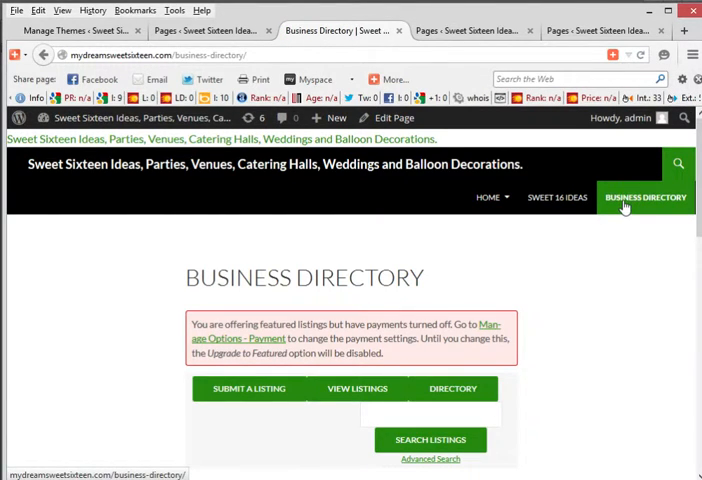
{"action": "scroll", "scroll_direction": "down", "scroll_amount": 3}
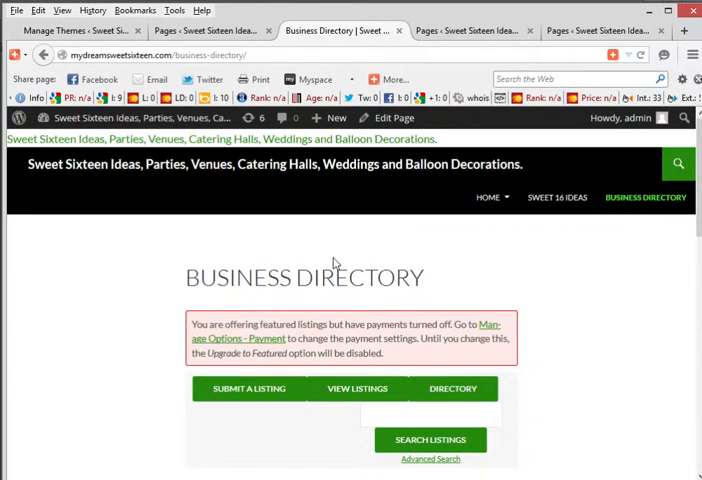
{"action": "mouse_move", "coordinate": [310, 200]}
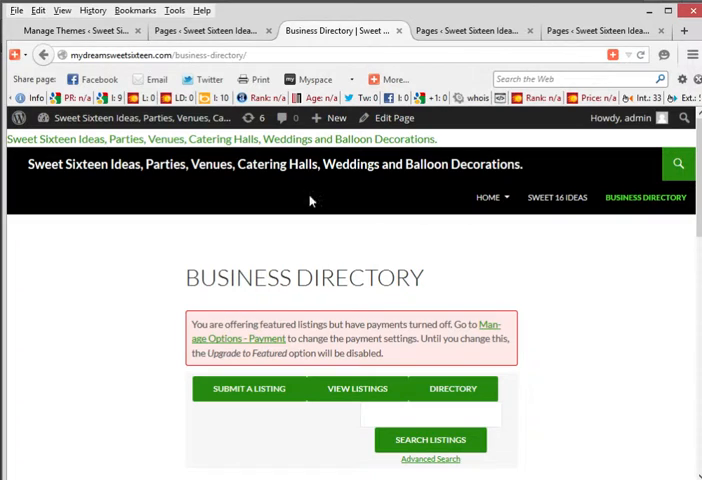